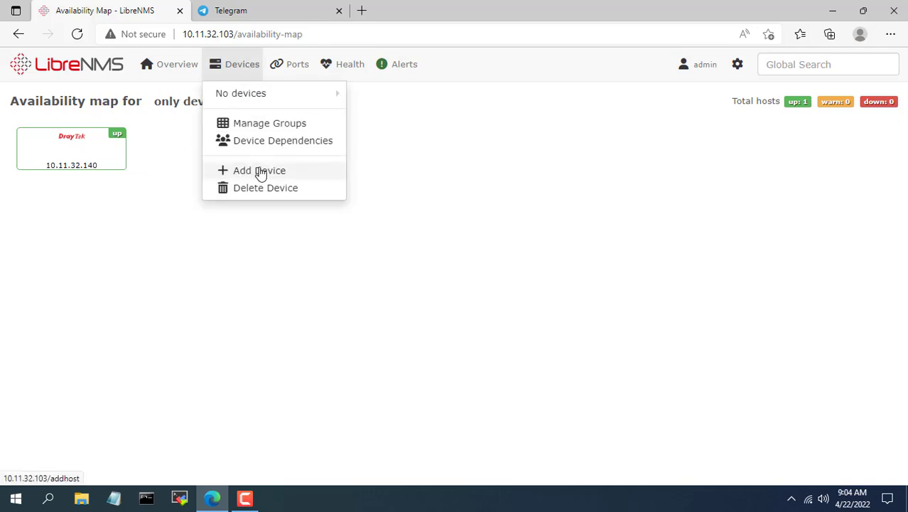
# - Add the router 10.11.32.113 as a new monitored device
pyautogui.click(258, 171)
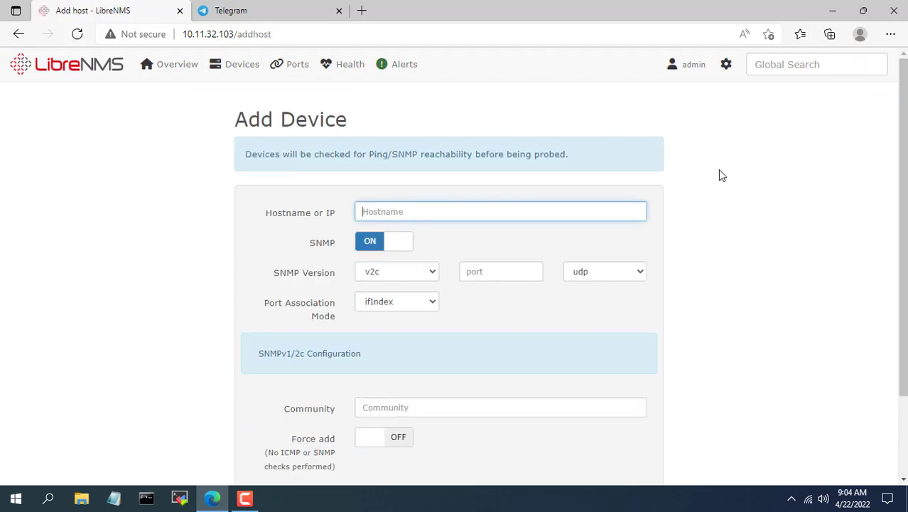
pyautogui.write('10.11.32.113')
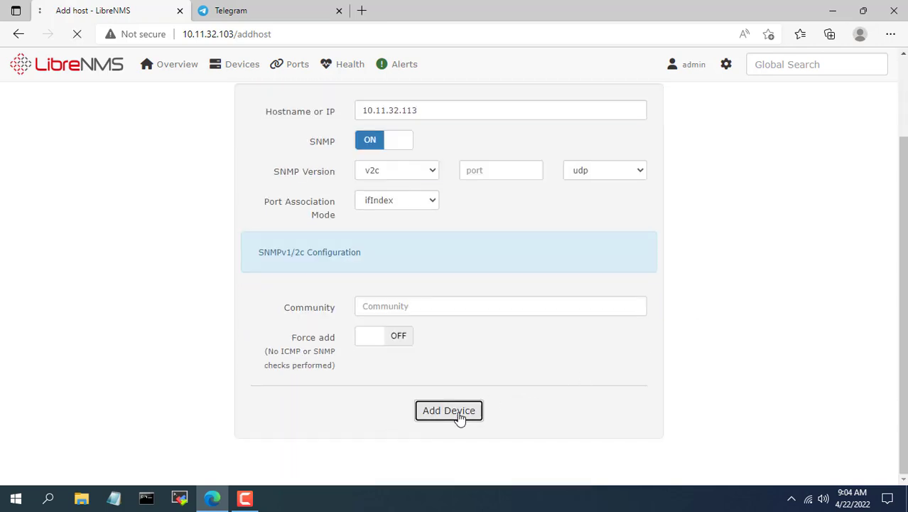
pyautogui.click(449, 409)
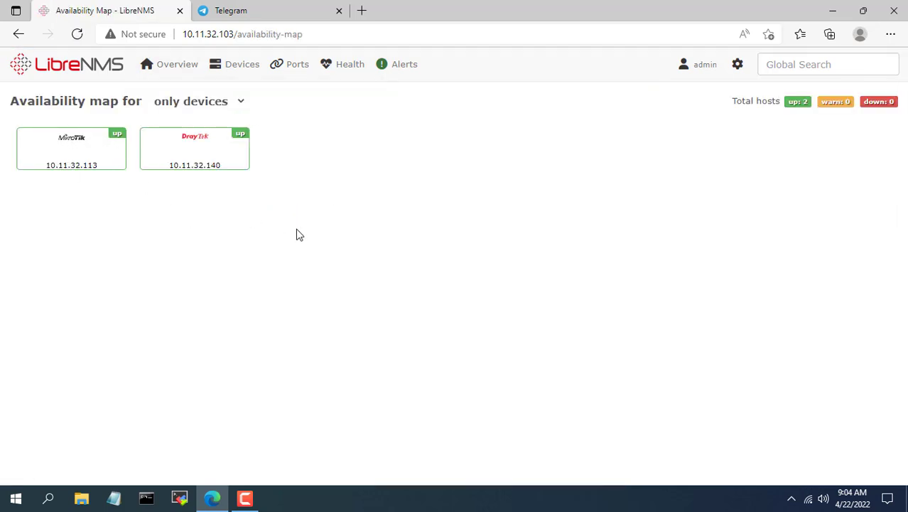
# - Start creating a new alert transport from the Alert Transports page
pyautogui.click(404, 64)
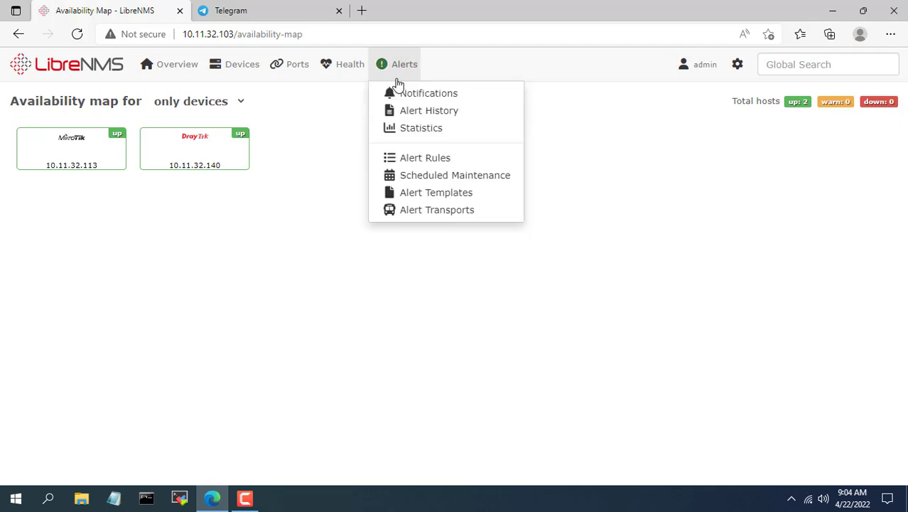
pyautogui.moveTo(438, 211)
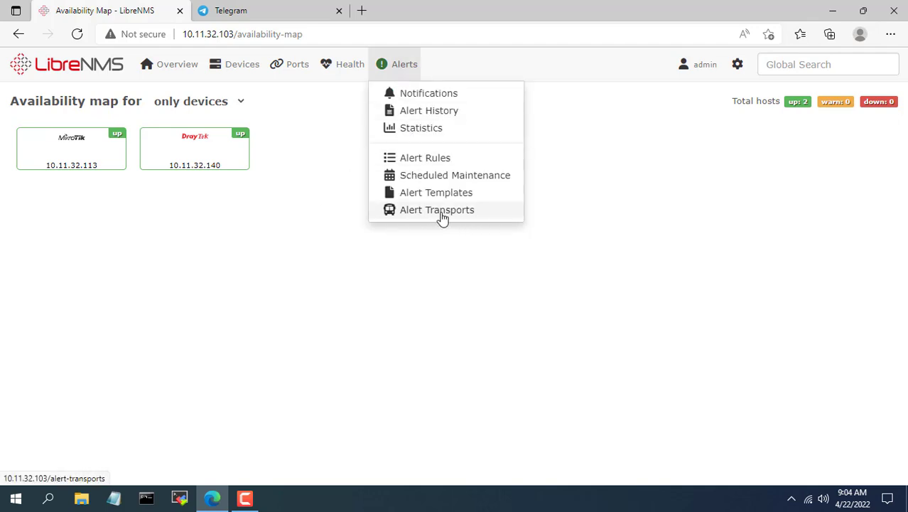
pyautogui.click(436, 209)
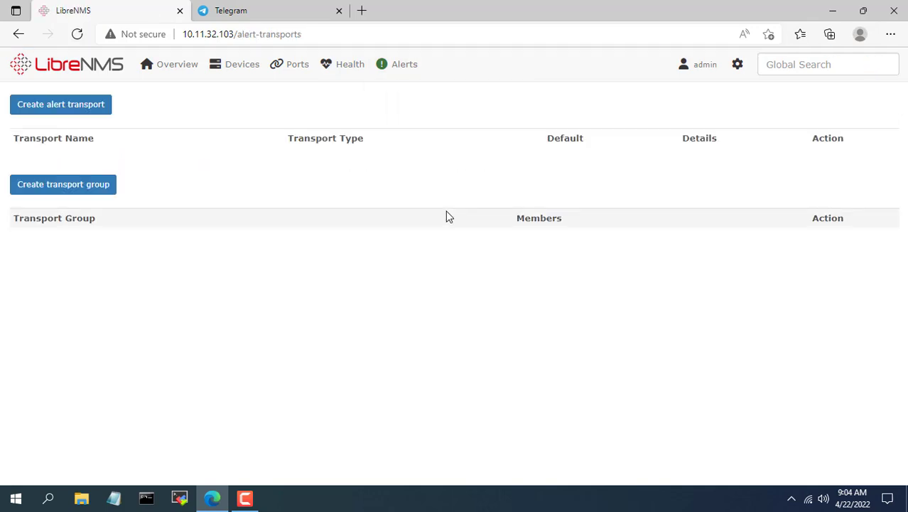
pyautogui.click(59, 104)
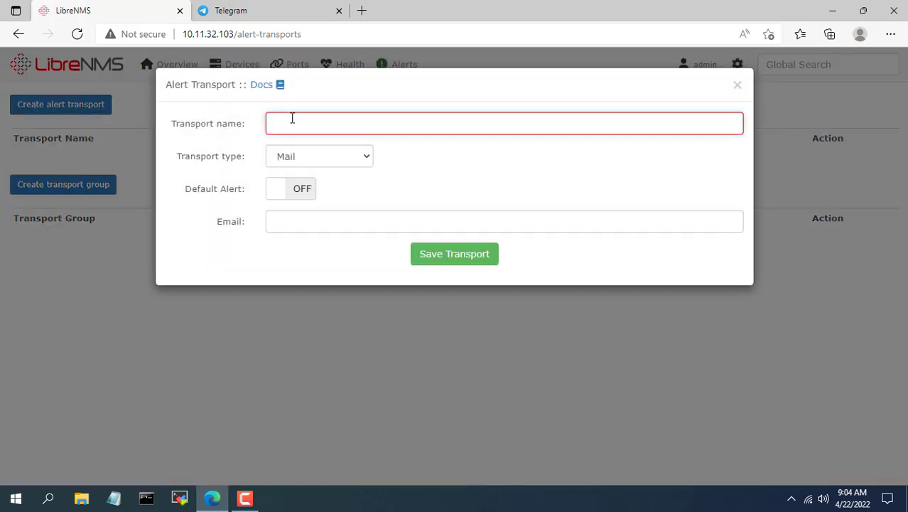
# - Name the transport Telegram, set its type to Telegram and mark it as default
pyautogui.write('Tele')
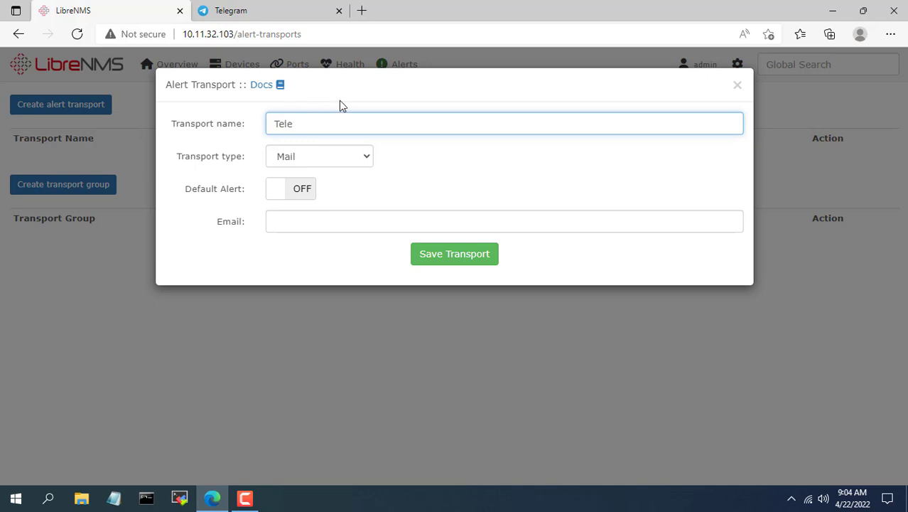
pyautogui.write('gram')
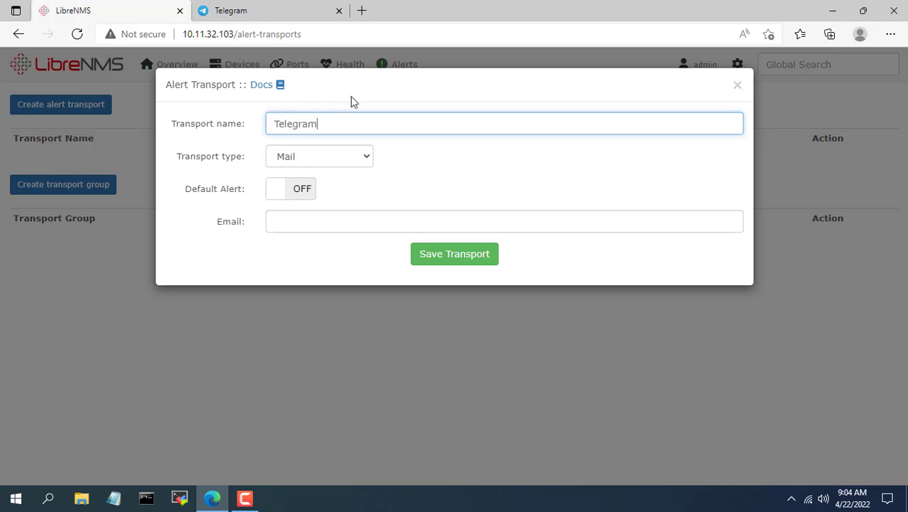
pyautogui.click(318, 155)
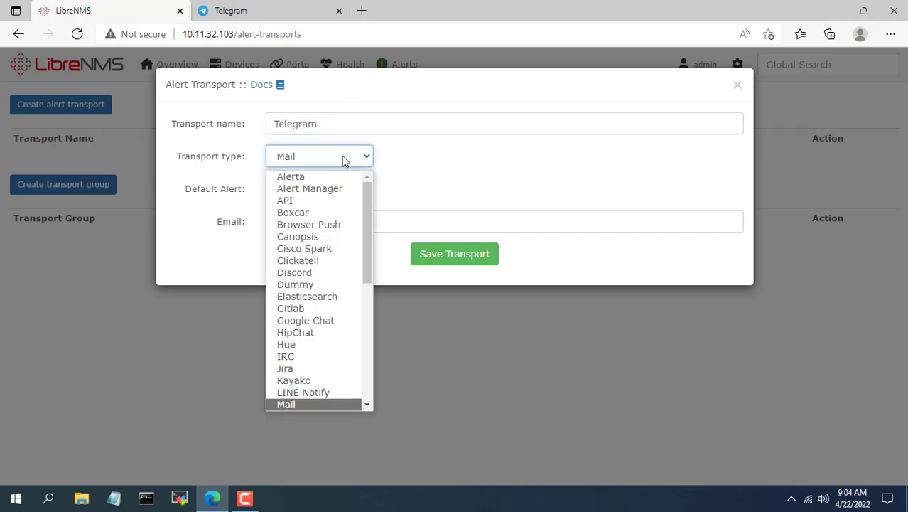
pyautogui.click(299, 403)
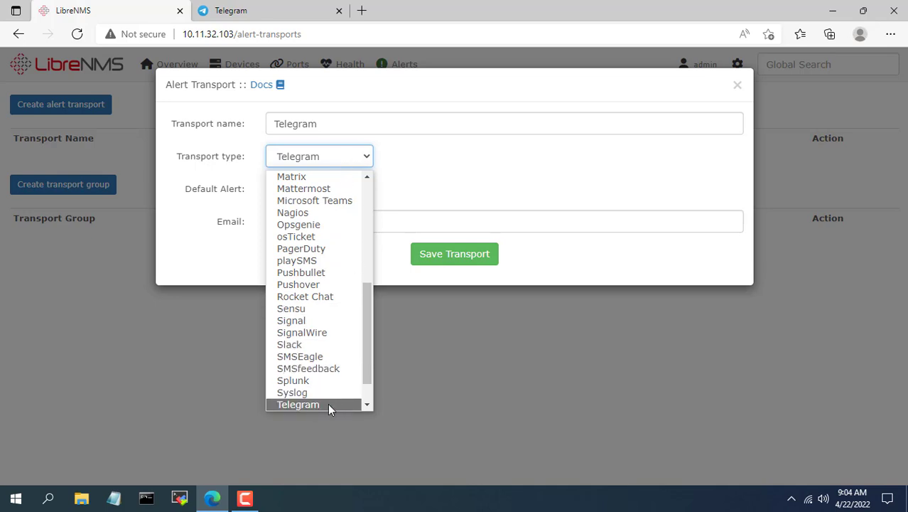
pyautogui.click(298, 404)
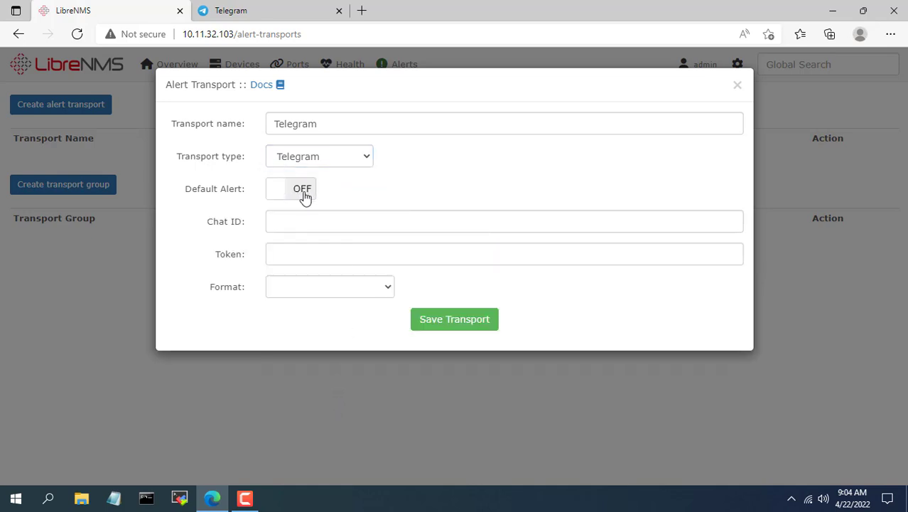
pyautogui.click(289, 187)
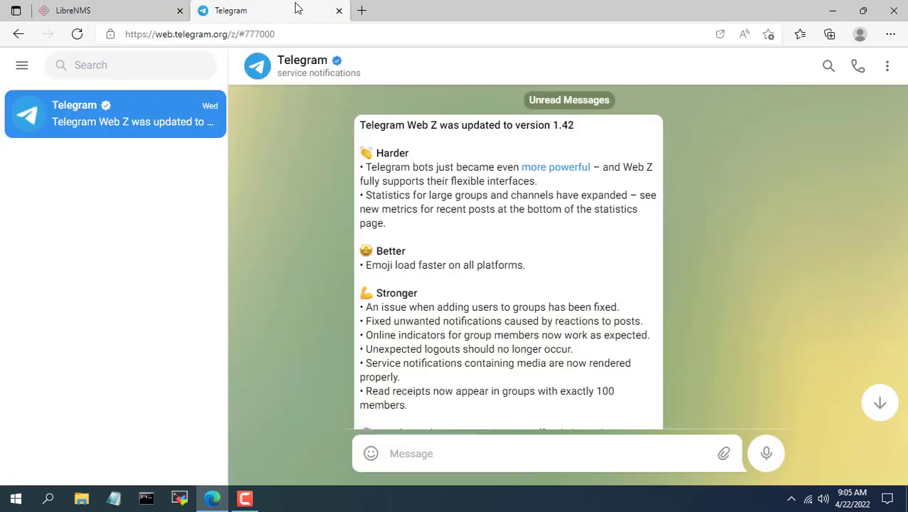
# - Find the verified BotFather chat in Telegram Web and start a conversation with it
pyautogui.click(131, 66)
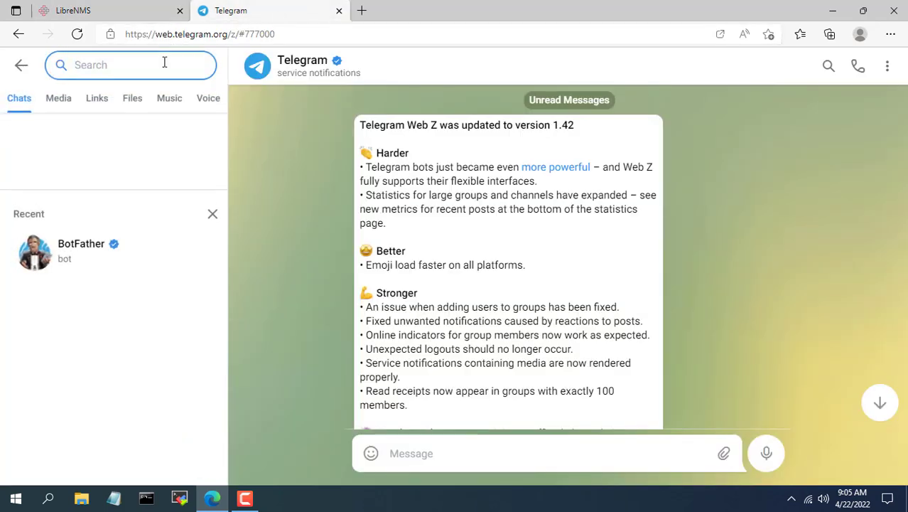
pyautogui.write('@botfather')
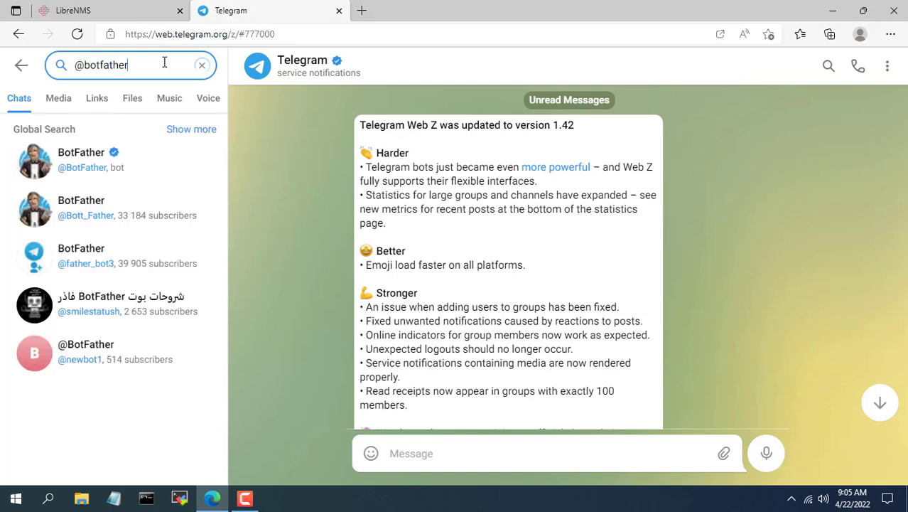
pyautogui.click(81, 159)
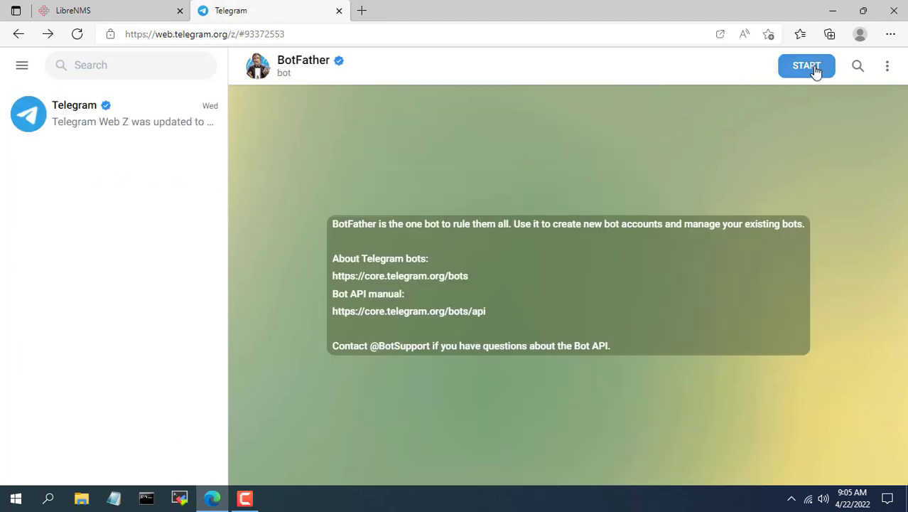
pyautogui.click(807, 66)
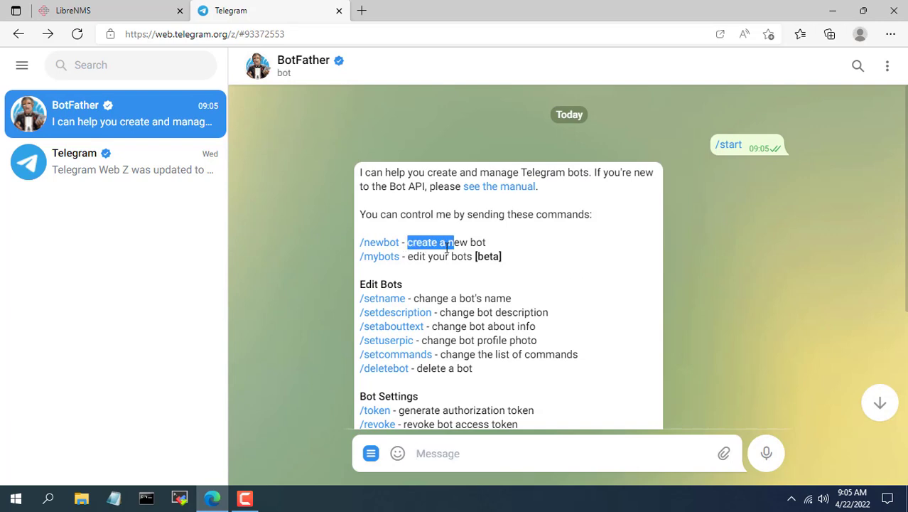
pyautogui.scroll(-3)
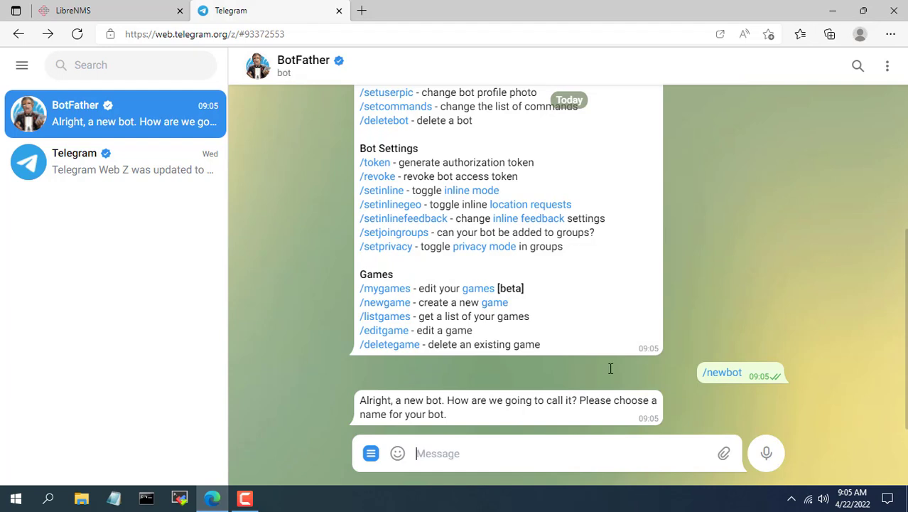
# - Send BotFather the bot name librenmsnetvn and the username librenmsnetvn_bot
pyautogui.write('librenmsnetvn')
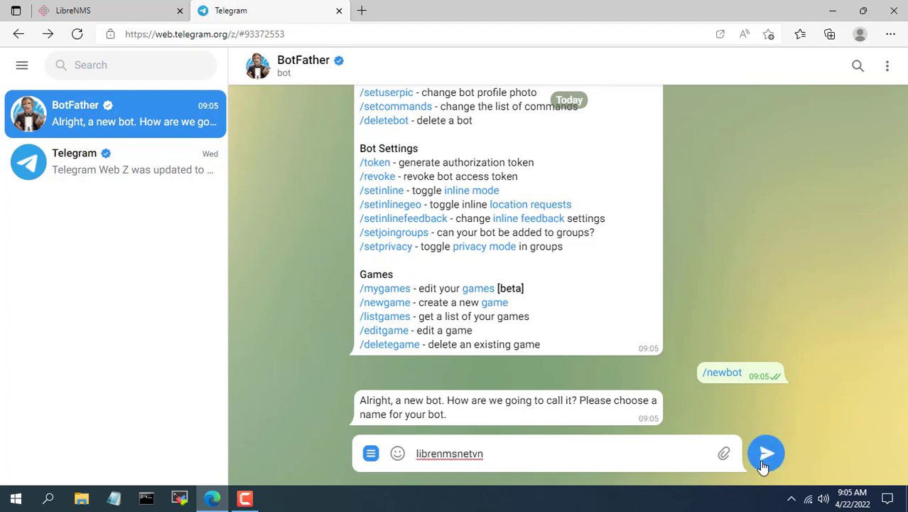
pyautogui.click(766, 453)
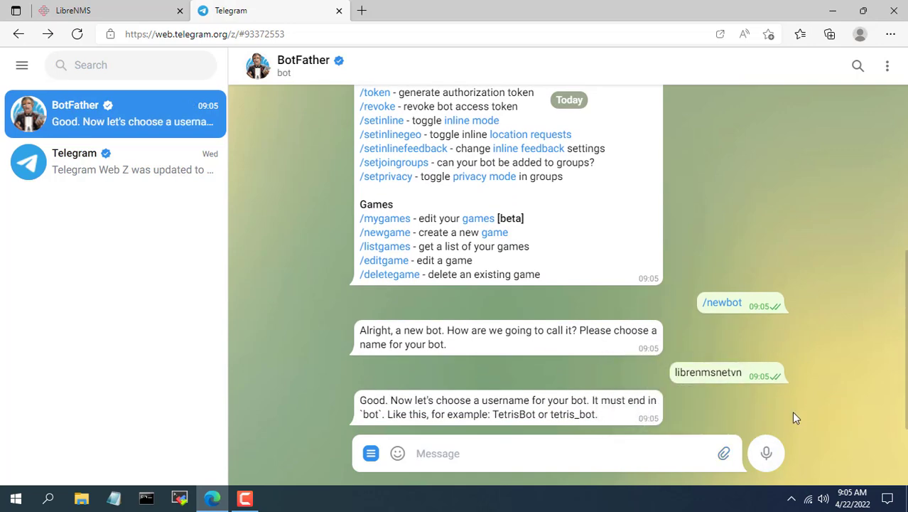
pyautogui.write('librenmsnetvn_bot')
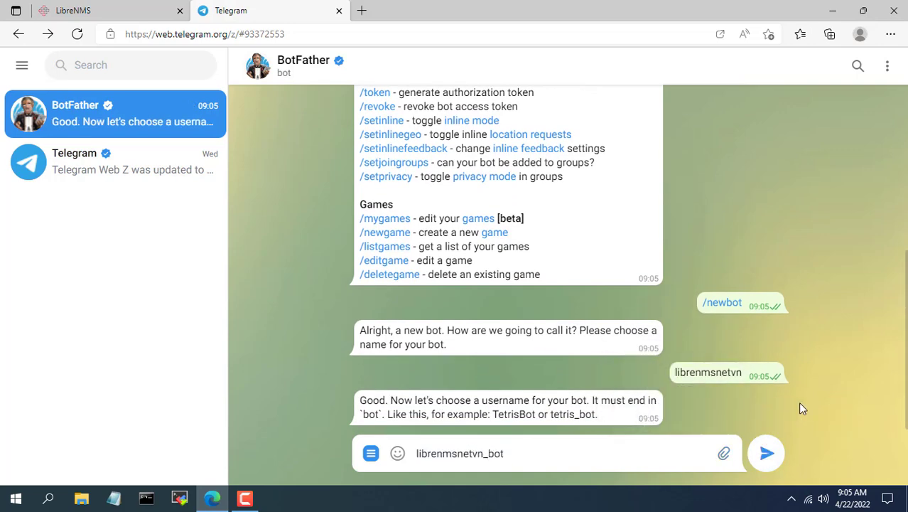
pyautogui.click(764, 452)
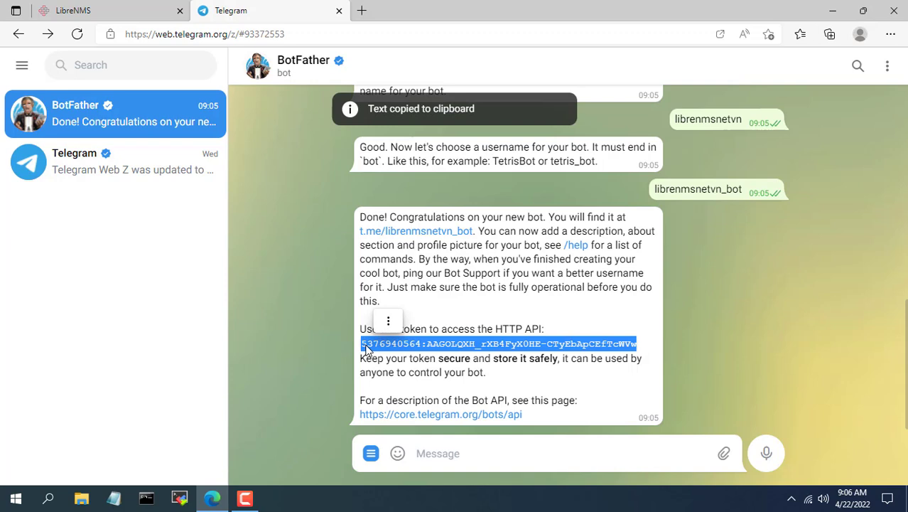
# - Copy the bot's HTTP API token from BotFather into the LibreNMS transport's Token field
pyautogui.rightClick(497, 343)
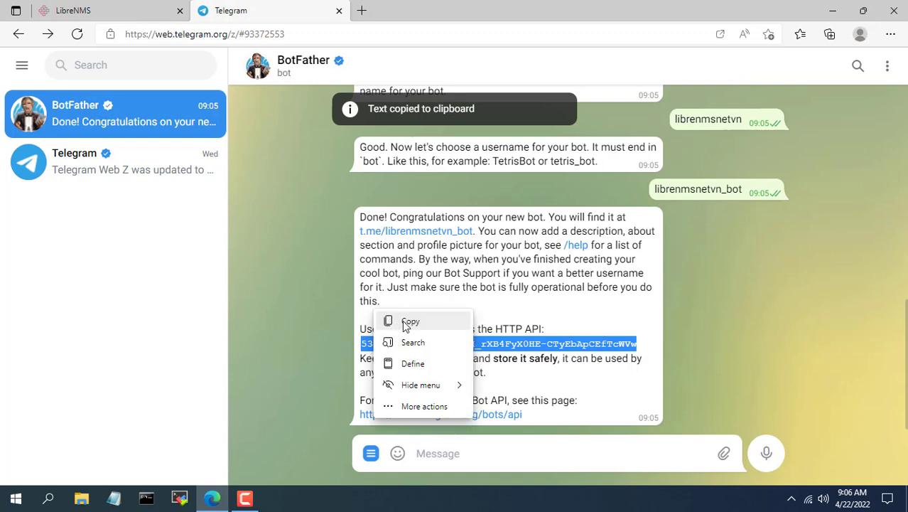
pyautogui.click(107, 9)
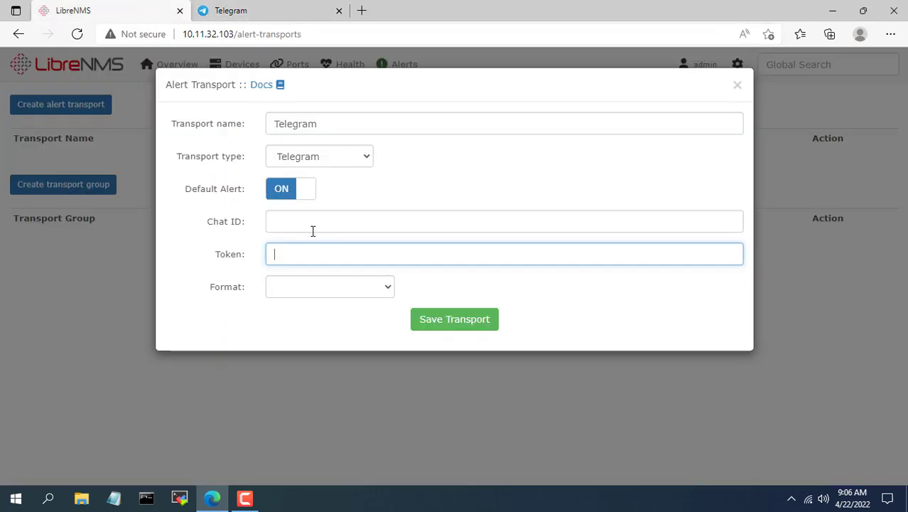
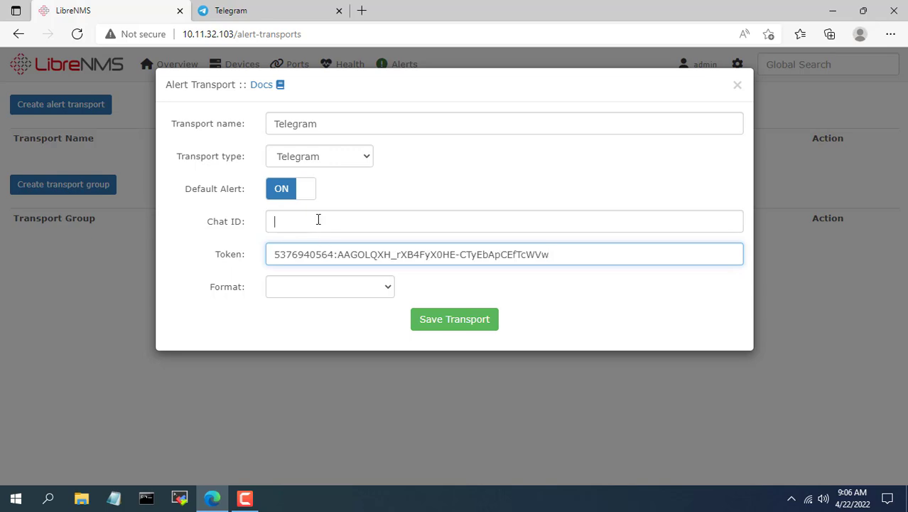
pyautogui.click(231, 10)
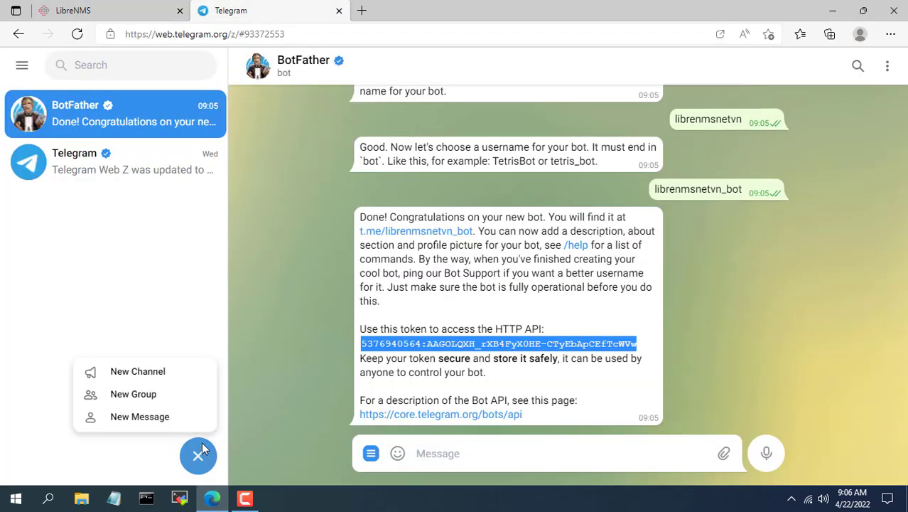
# - Start a new Telegram group with librenmsnetvn_bot as its only member
pyautogui.click(133, 394)
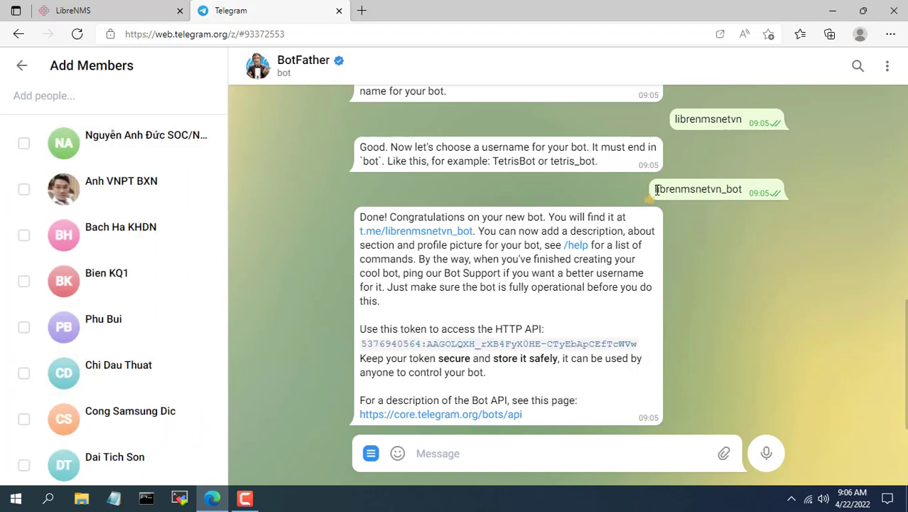
pyautogui.doubleClick(698, 189)
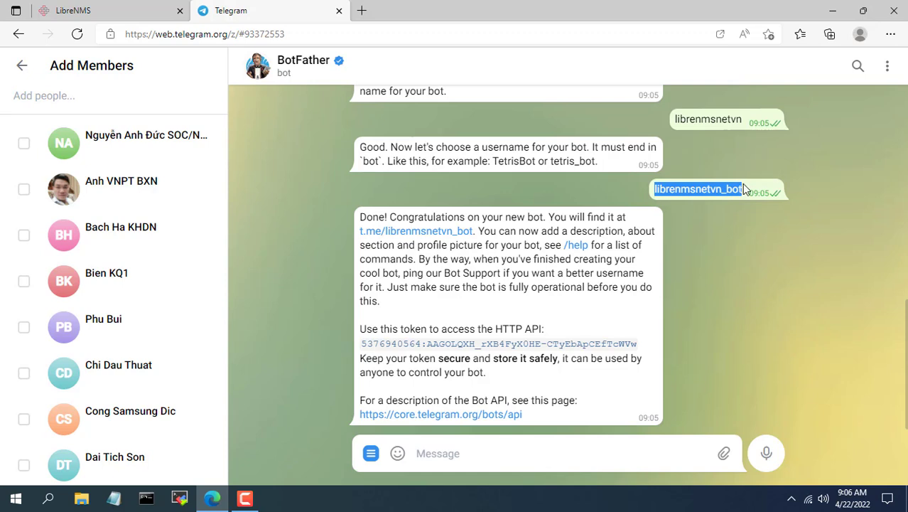
pyautogui.write('librenmsnetvn_bot')
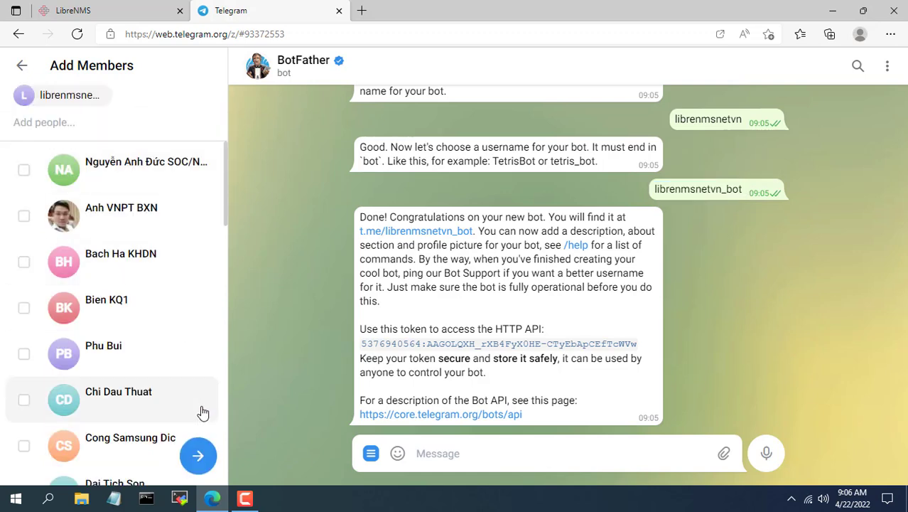
pyautogui.click(197, 455)
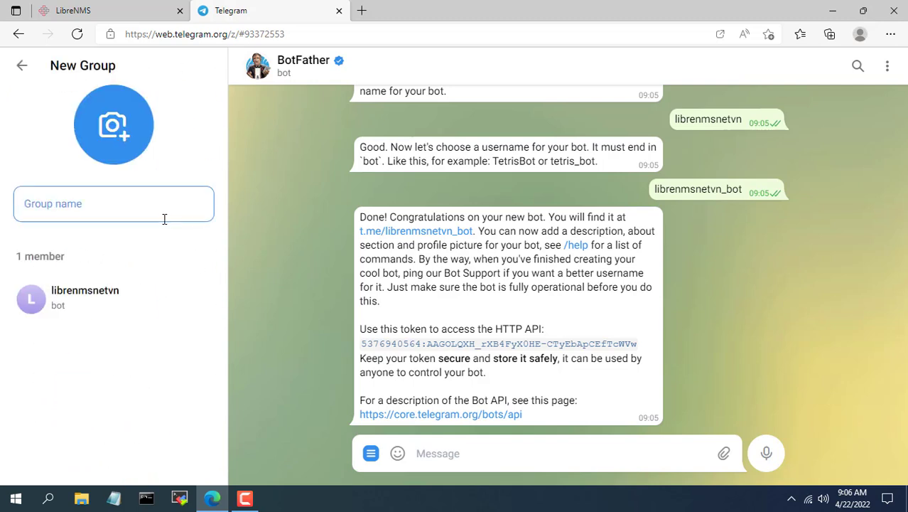
# - Name the group LibreNMS_alerts and create it
pyautogui.write('LibreNMS_alerts')
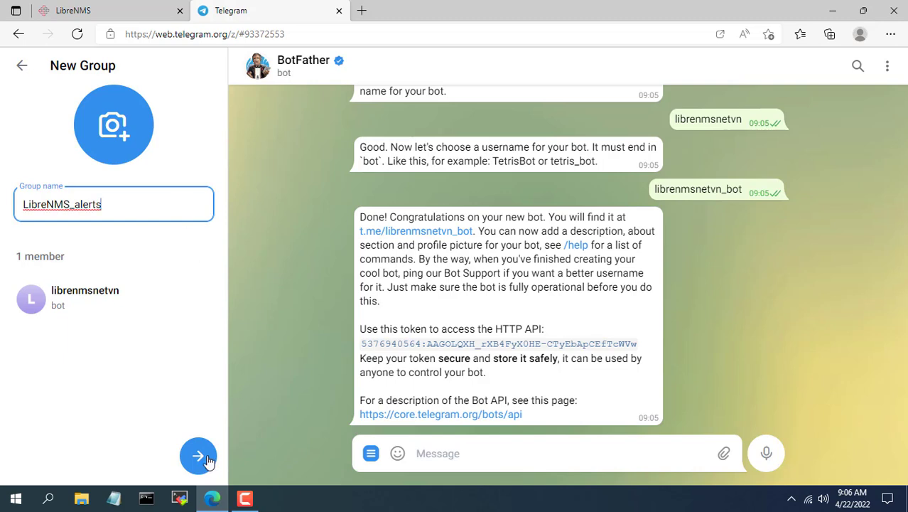
pyautogui.click(199, 455)
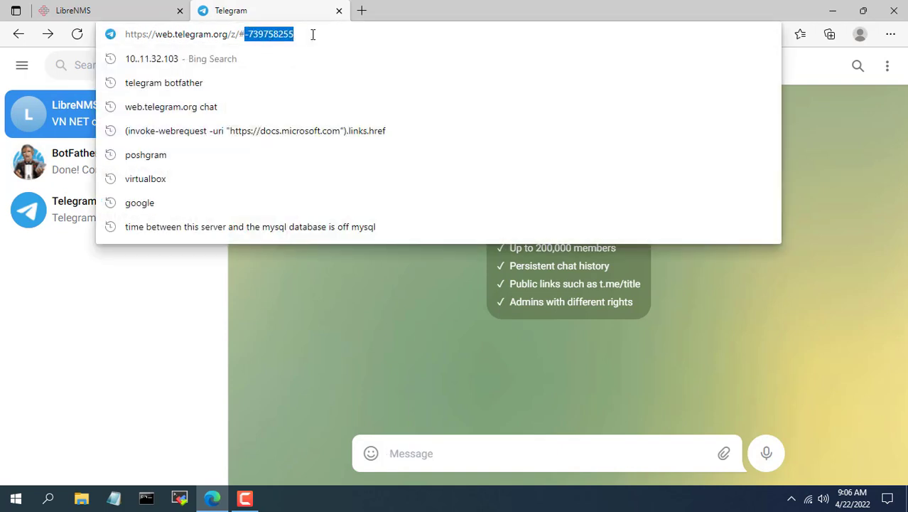
pyautogui.click(106, 10)
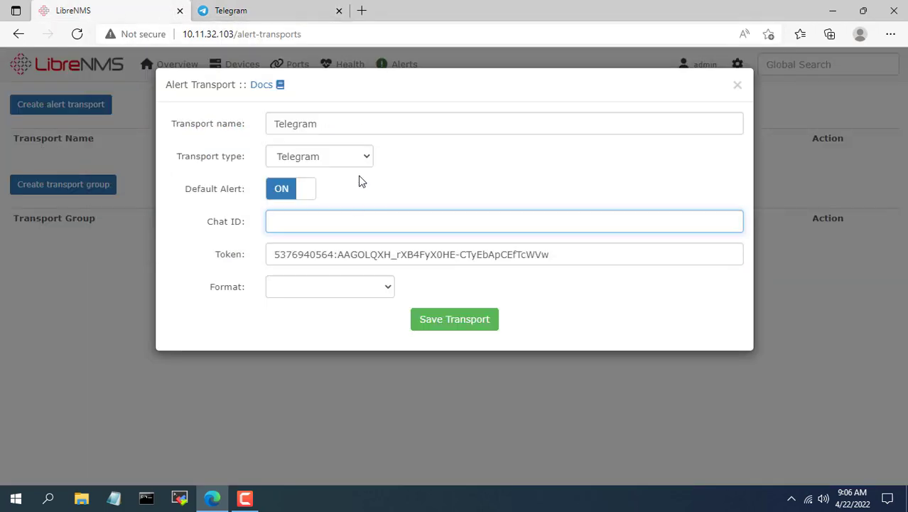
pyautogui.write('739758255')
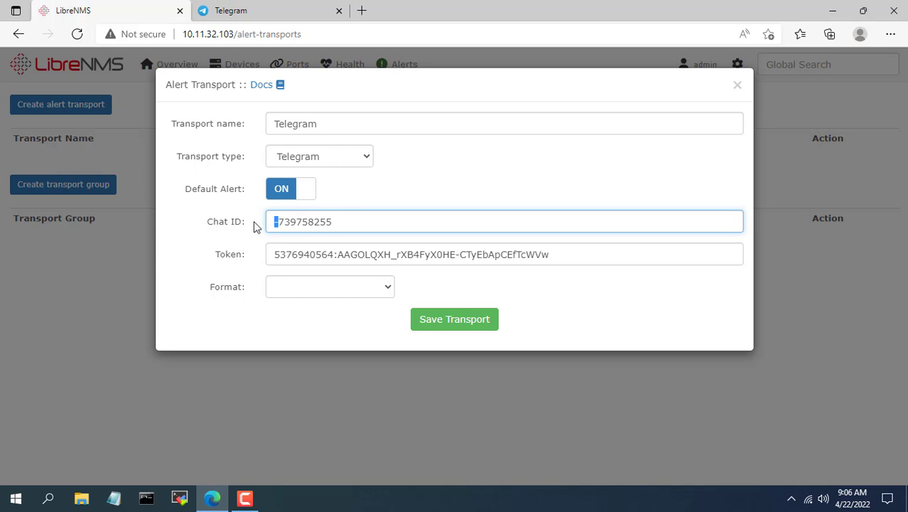
pyautogui.click(330, 287)
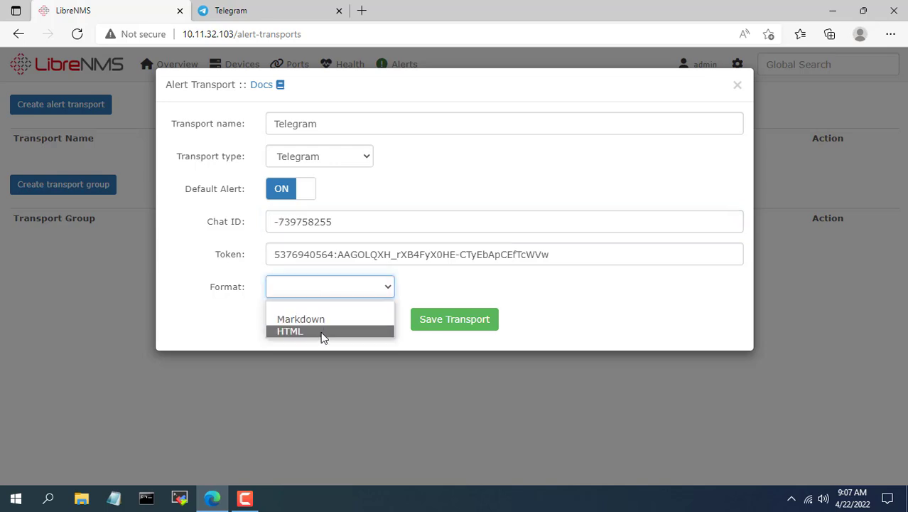
pyautogui.click(290, 331)
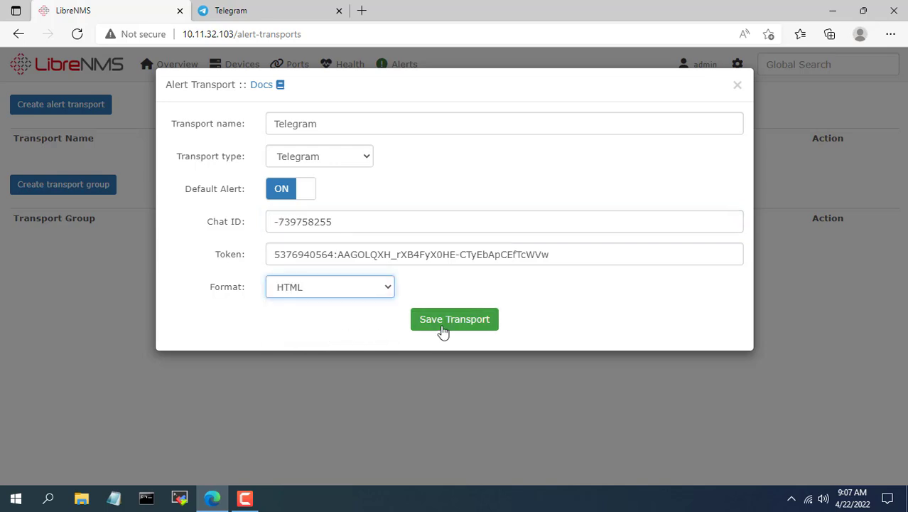
pyautogui.click(455, 318)
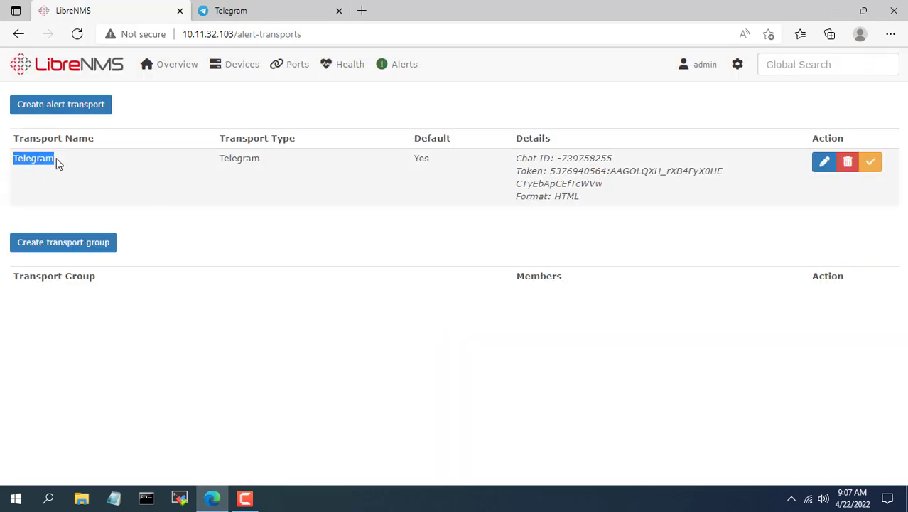
pyautogui.moveTo(394, 346)
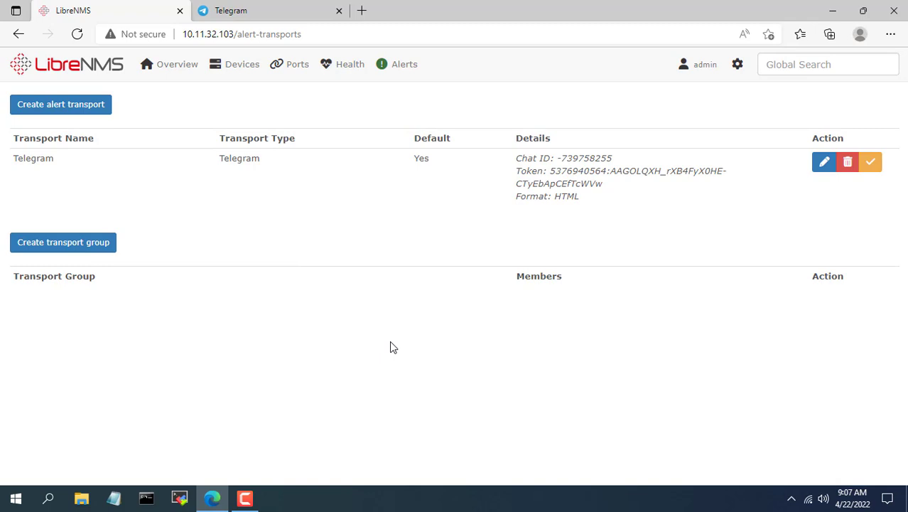
# - Open the alert rule collection from Alert Rules and select the Devices up/down rule
pyautogui.click(404, 64)
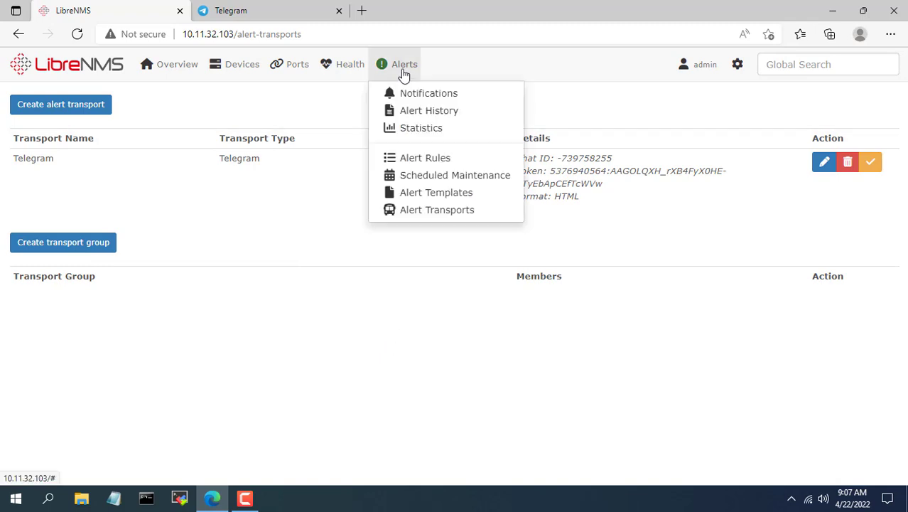
pyautogui.moveTo(424, 158)
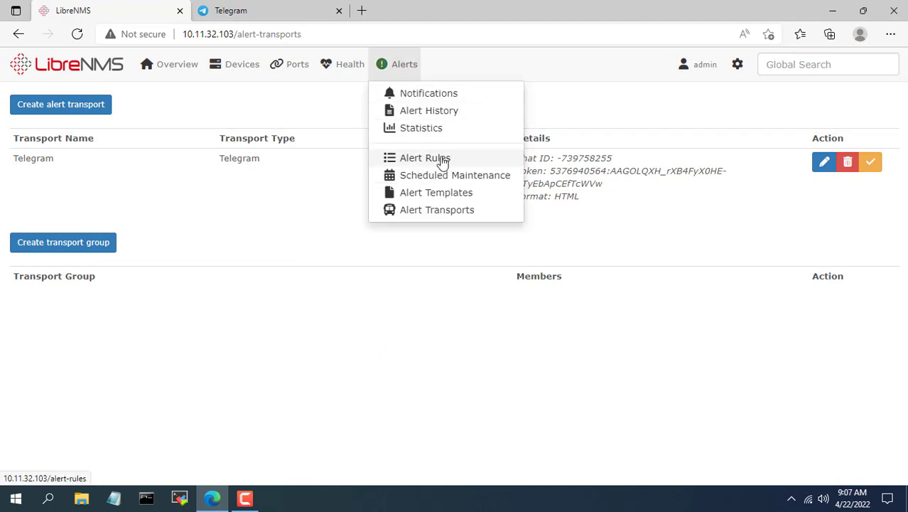
pyautogui.click(425, 157)
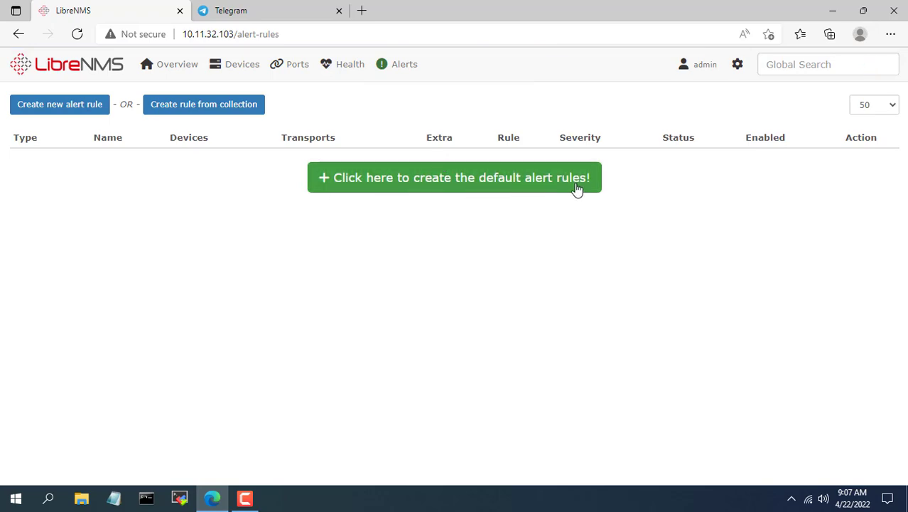
pyautogui.moveTo(205, 105)
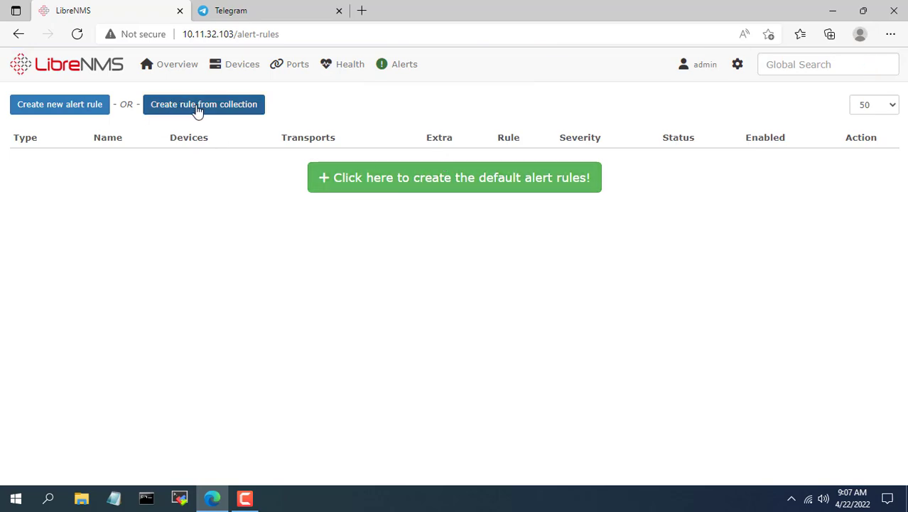
pyautogui.click(203, 103)
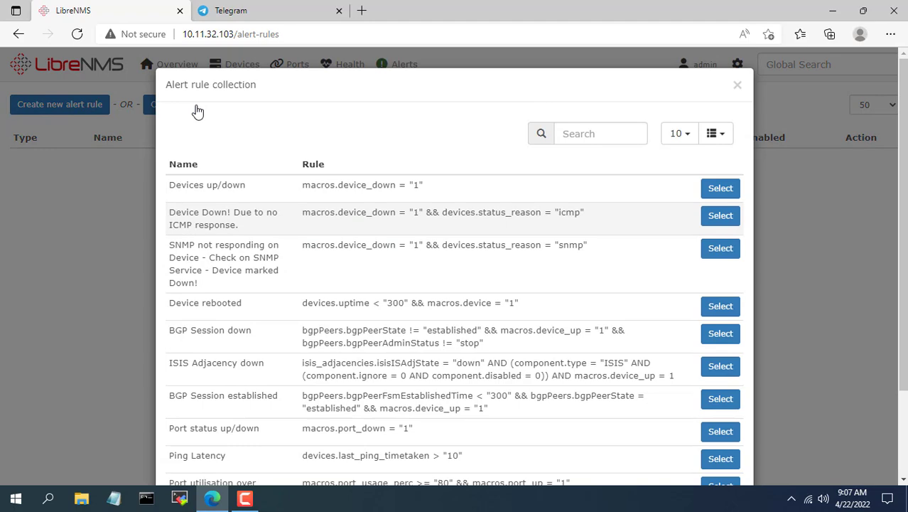
pyautogui.doubleClick(206, 184)
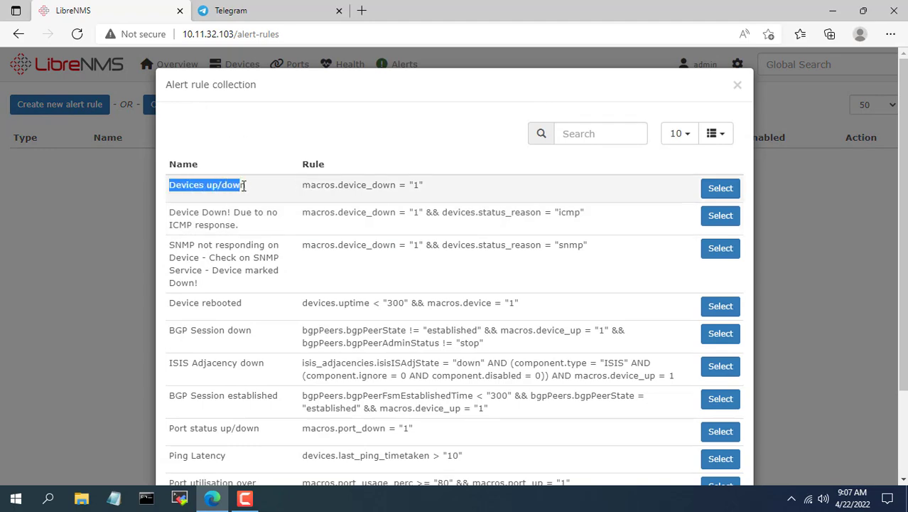
# - Start a Devices up/down rule with a 1m interval matching device 10.11.32.113
pyautogui.click(736, 85)
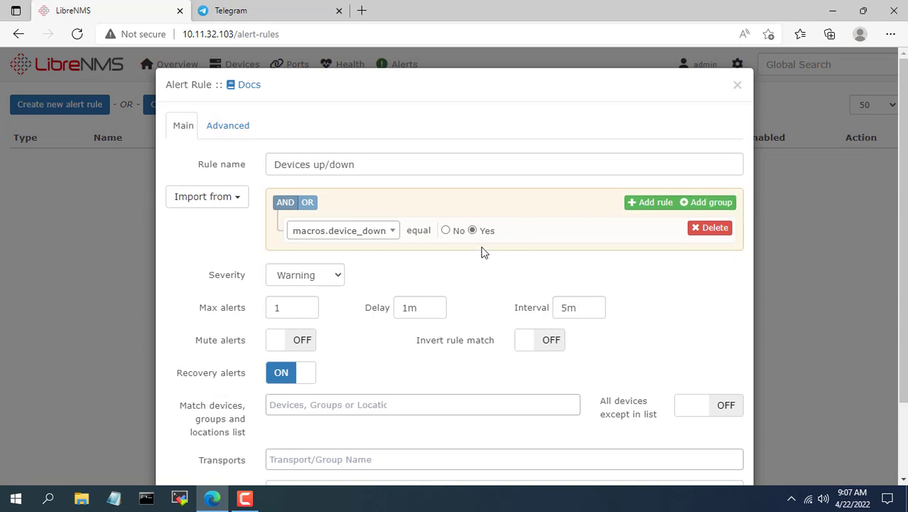
pyautogui.scroll(-3)
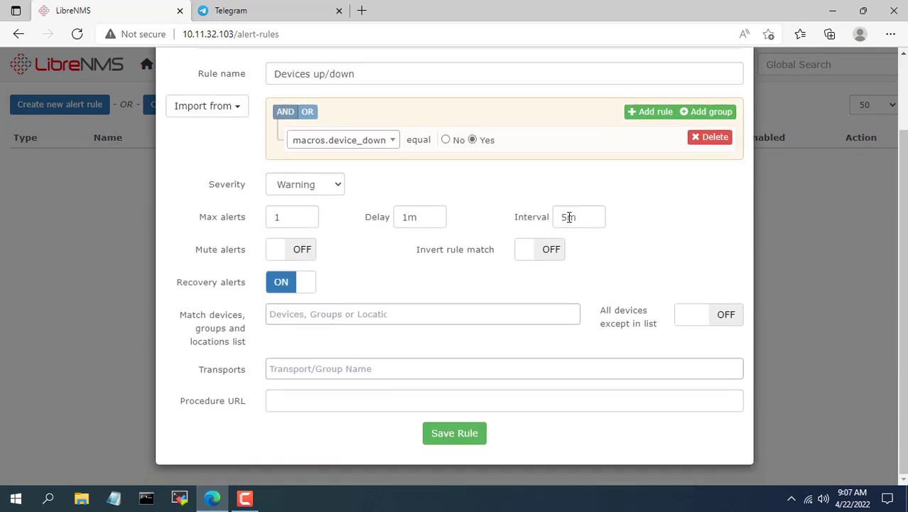
pyautogui.write('1m')
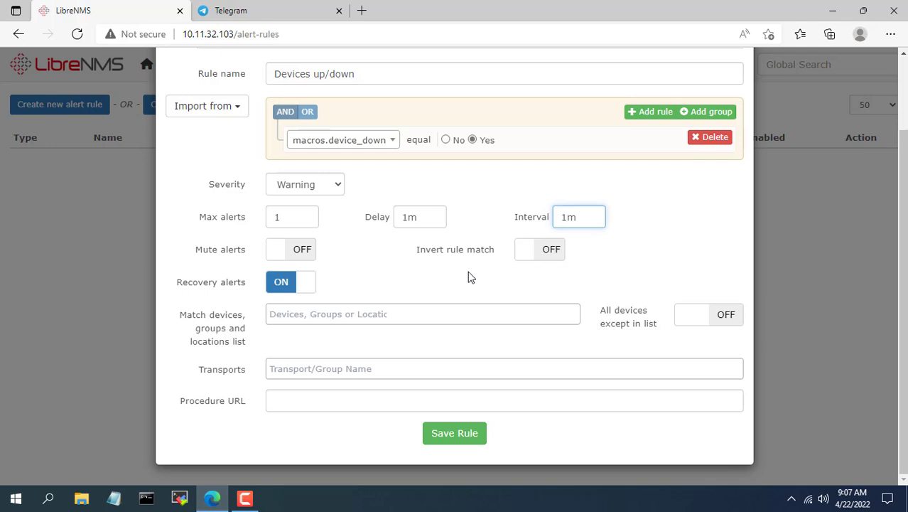
pyautogui.click(422, 314)
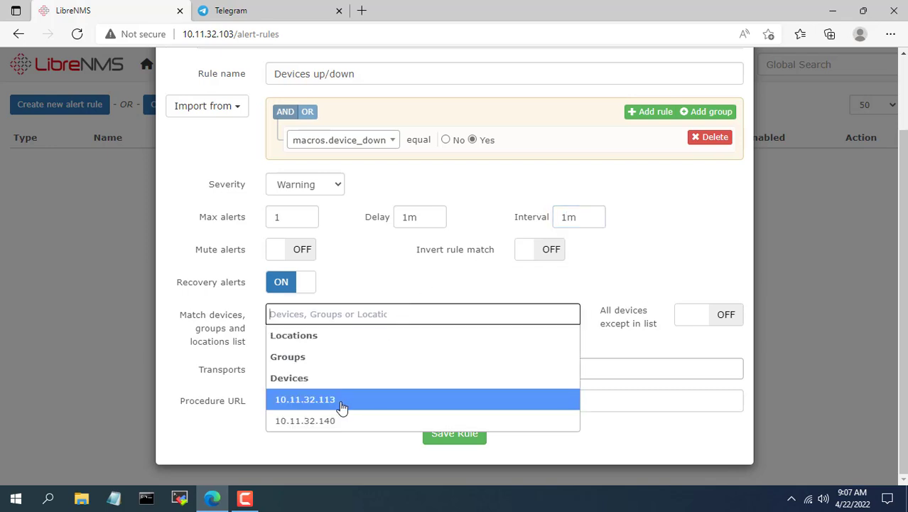
pyautogui.click(305, 398)
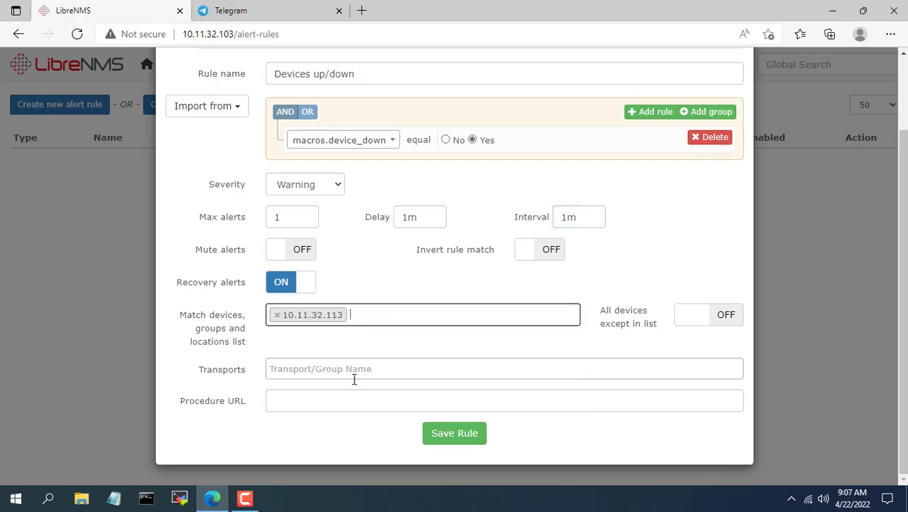
# - Route the rule's alerts through the Telegram transport and save the rule
pyautogui.click(505, 369)
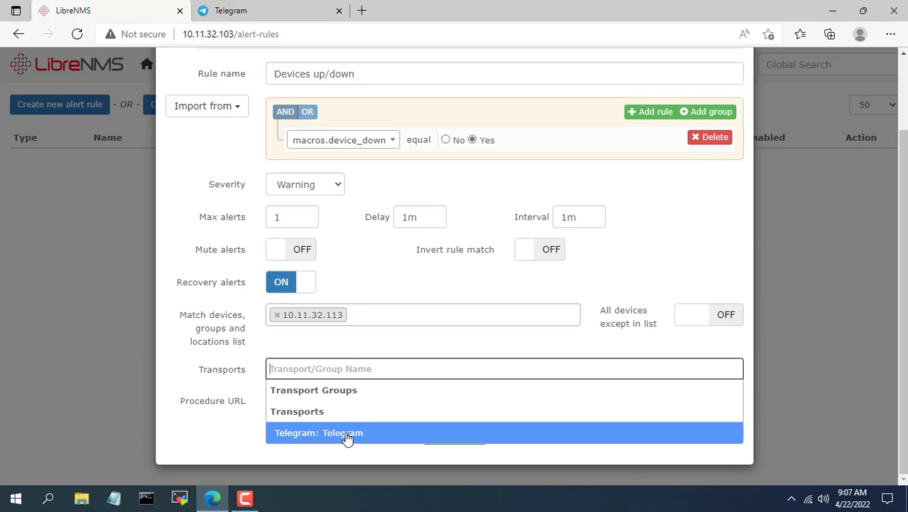
pyautogui.click(318, 432)
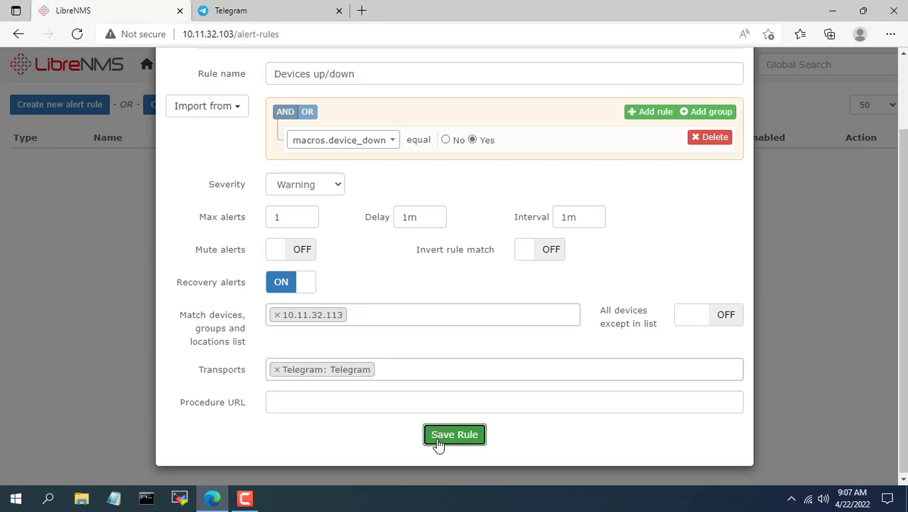
pyautogui.click(455, 435)
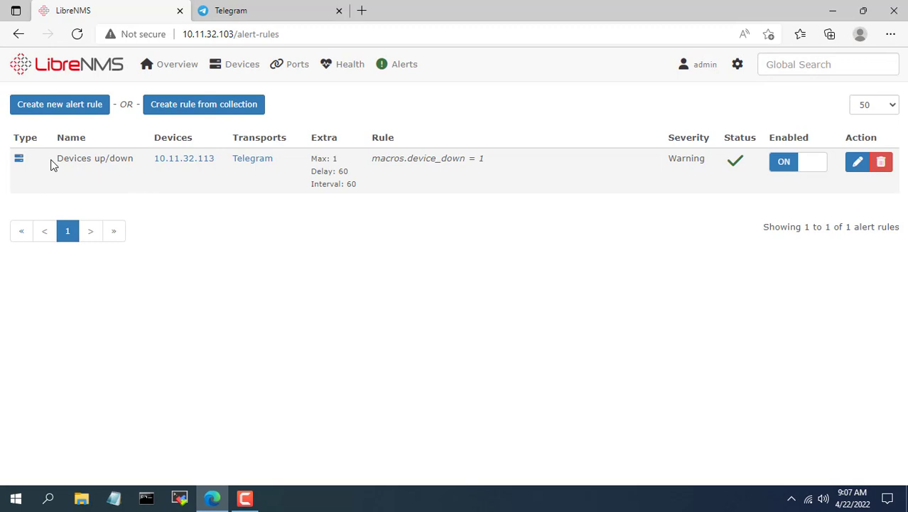
pyautogui.moveTo(714, 165)
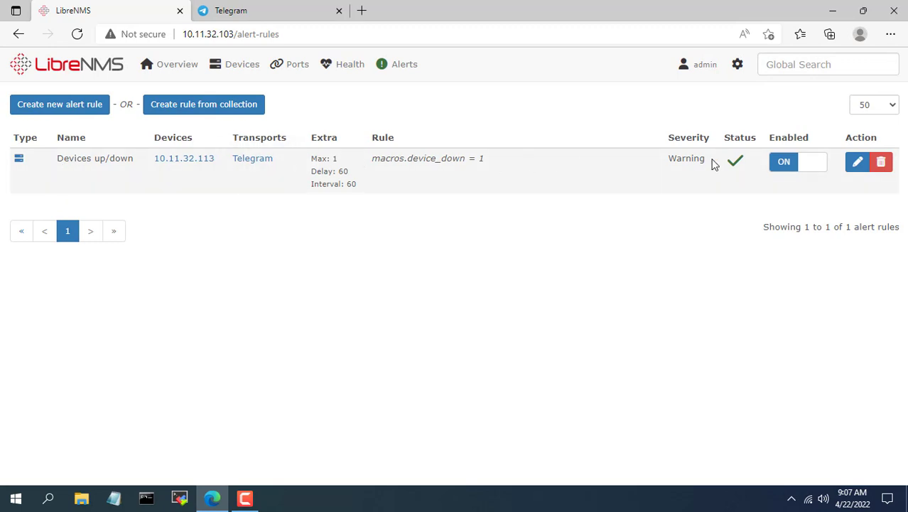
pyautogui.moveTo(363, 167)
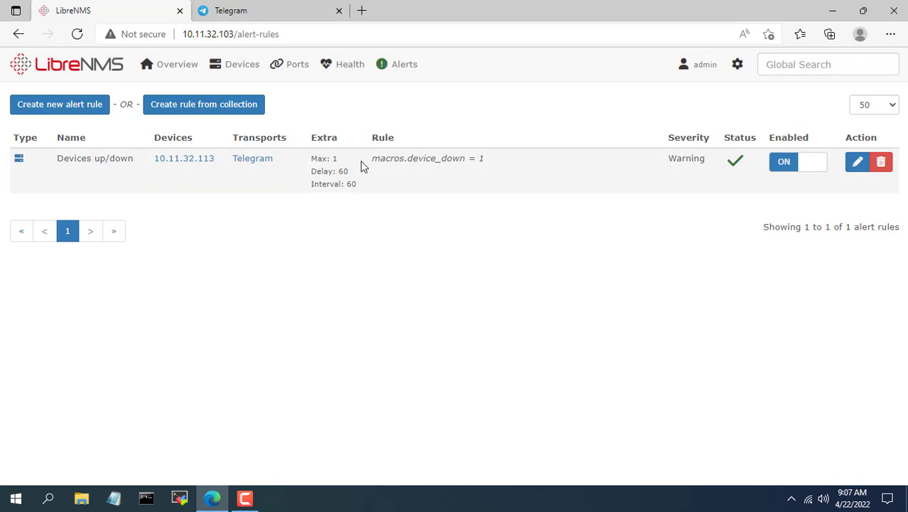
pyautogui.moveTo(355, 219)
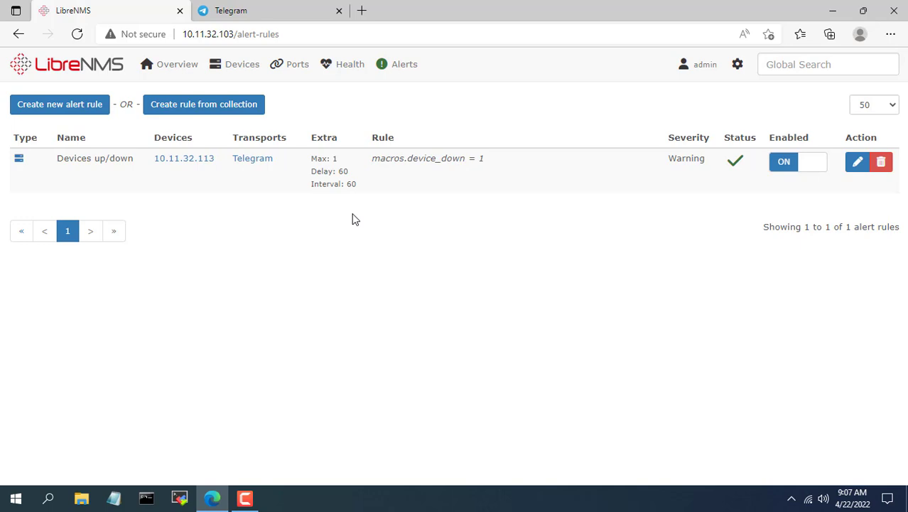
# - Show the availability map with both hosts up and open the router 10.11.32.113's web page
pyautogui.click(169, 64)
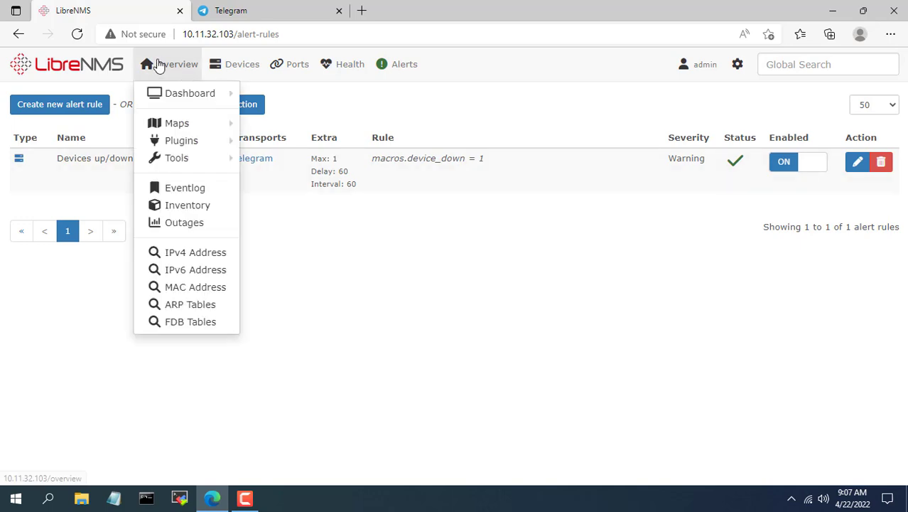
pyautogui.moveTo(176, 122)
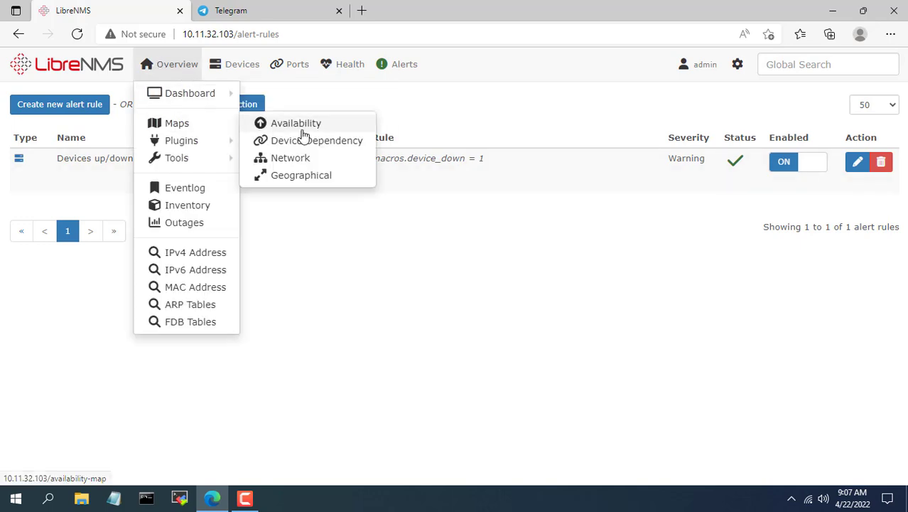
pyautogui.click(296, 122)
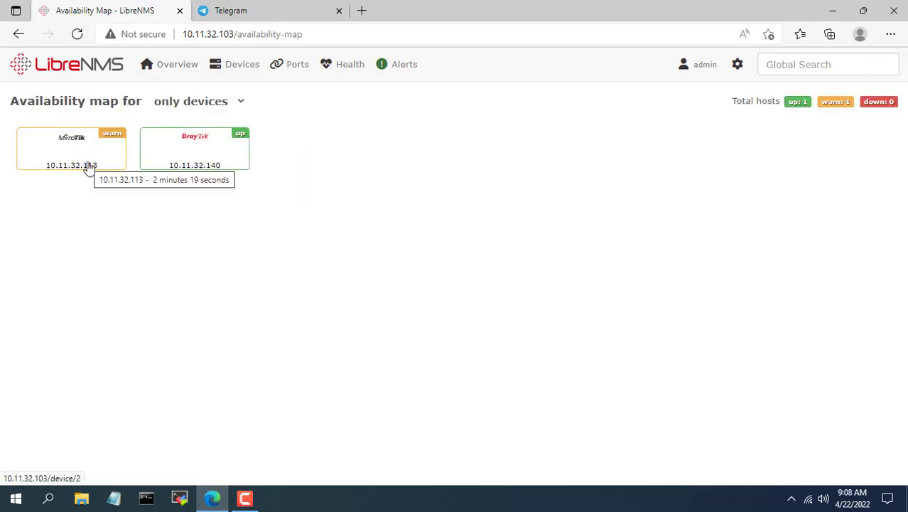
pyautogui.click(297, 64)
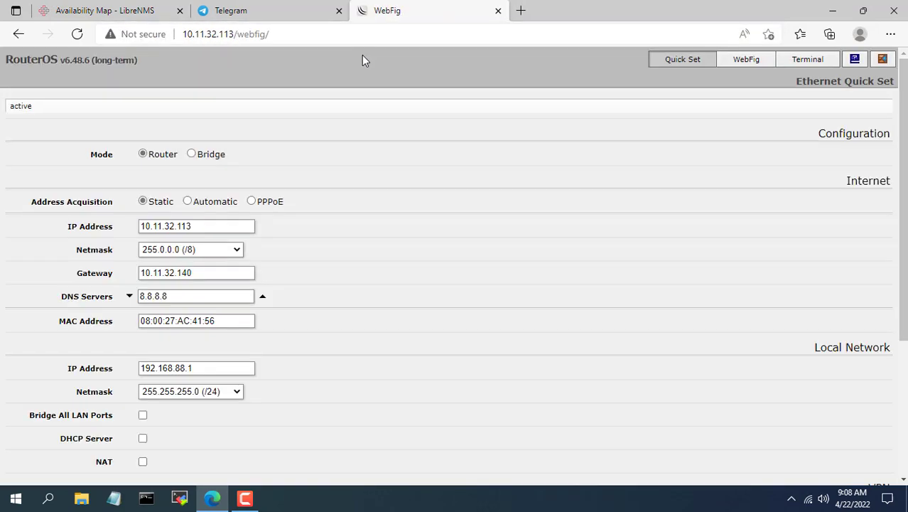
# - Shut down the router from WebFig's System menu and return to the LibreNMS availability map
pyautogui.click(747, 60)
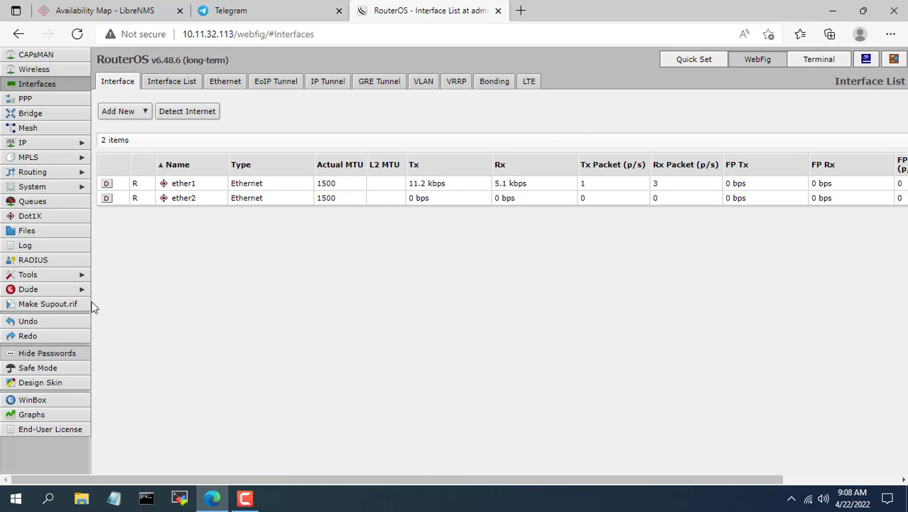
pyautogui.click(31, 186)
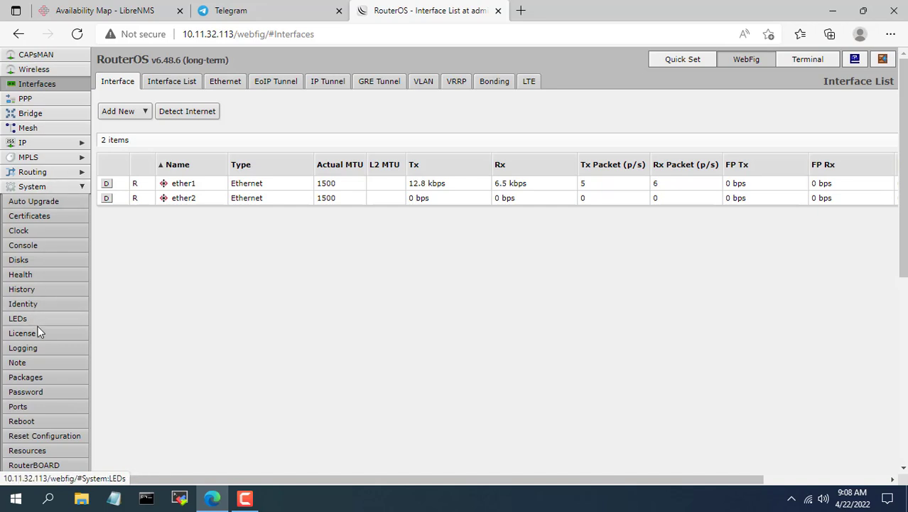
pyautogui.scroll(-3)
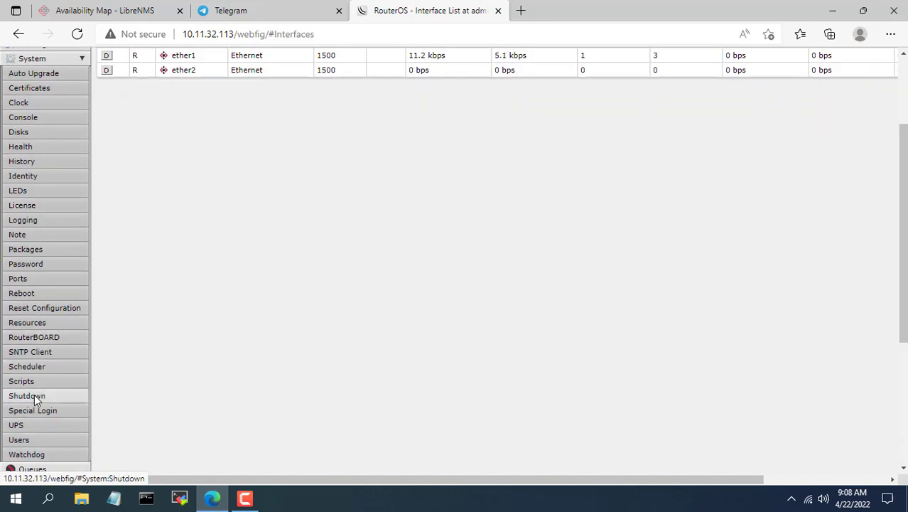
pyautogui.click(27, 395)
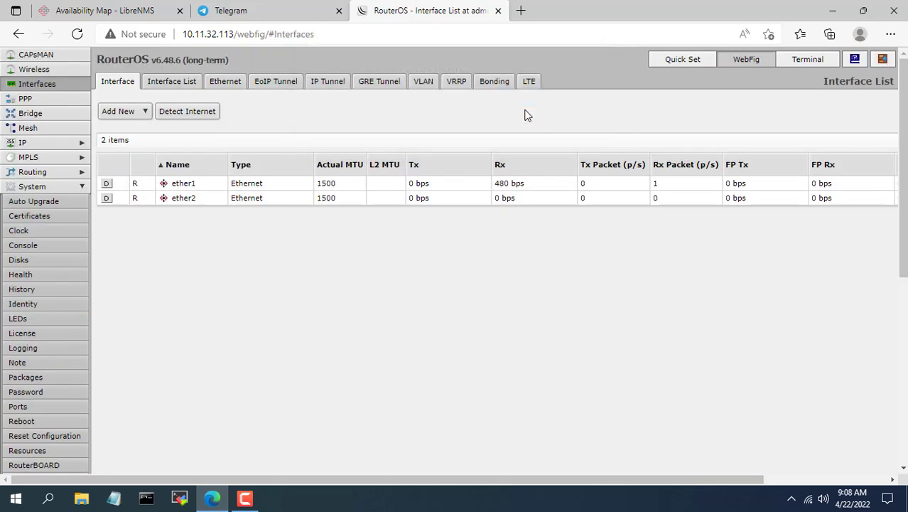
pyautogui.click(105, 10)
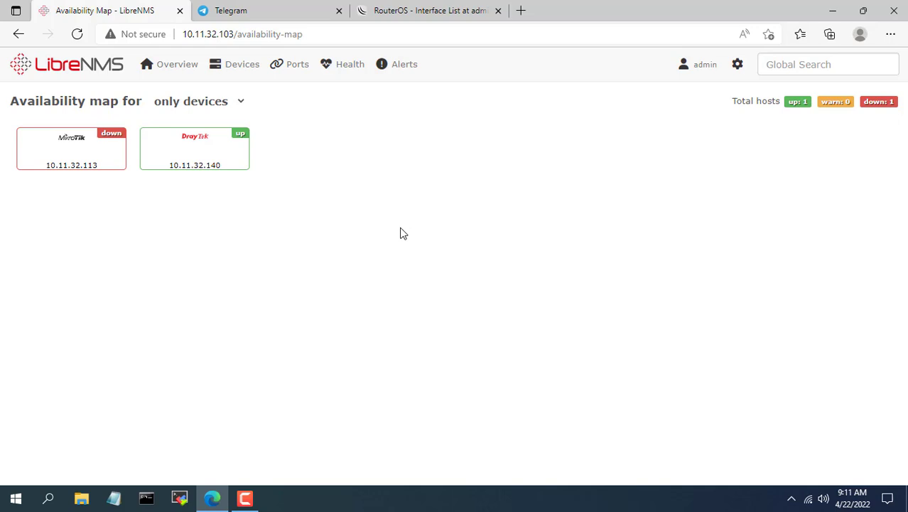
pyautogui.moveTo(112, 145)
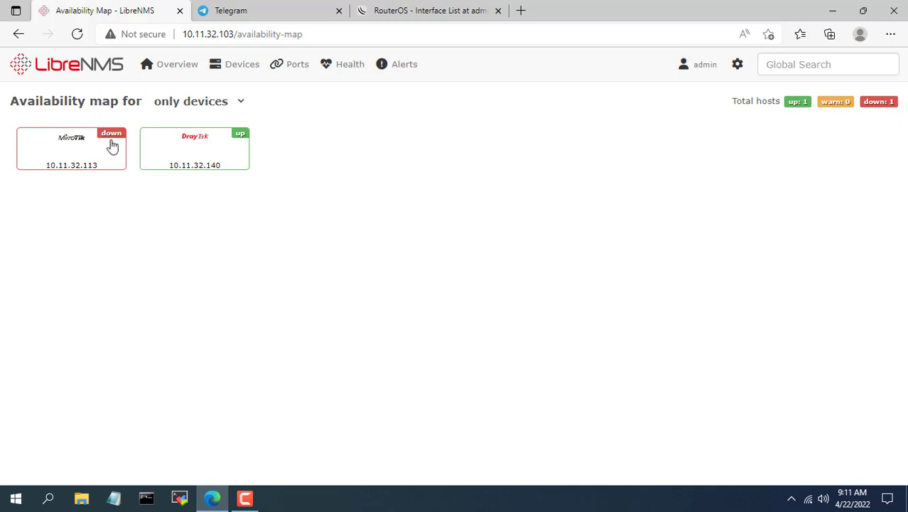
# - Return to the Availability Map showing 10.11.32.113 with the red down badge
pyautogui.click(270, 10)
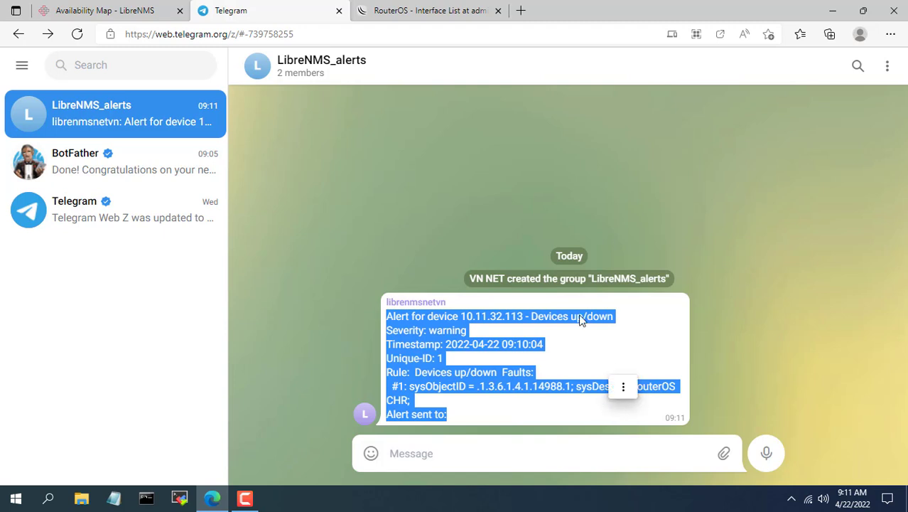
# - View the warning alert for 10.11.32.113 down in the LibreNMS_alerts chat and deselect its text
pyautogui.click(199, 315)
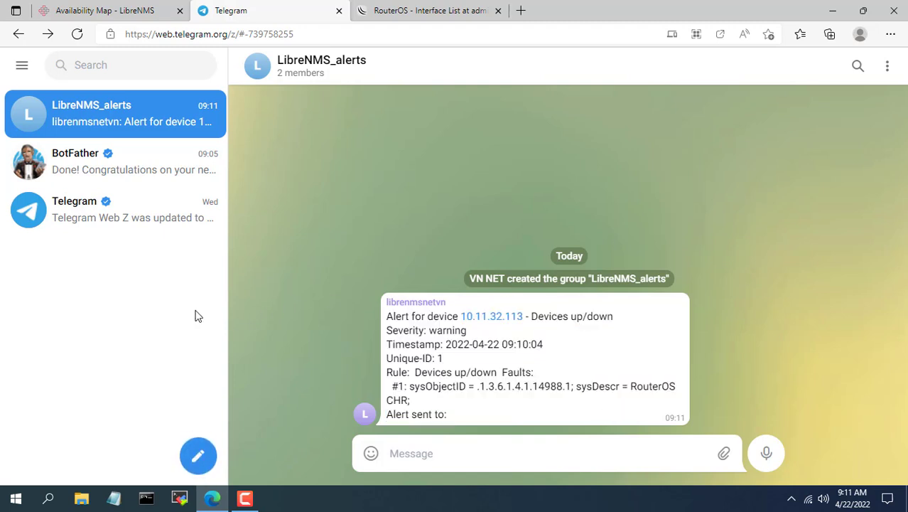